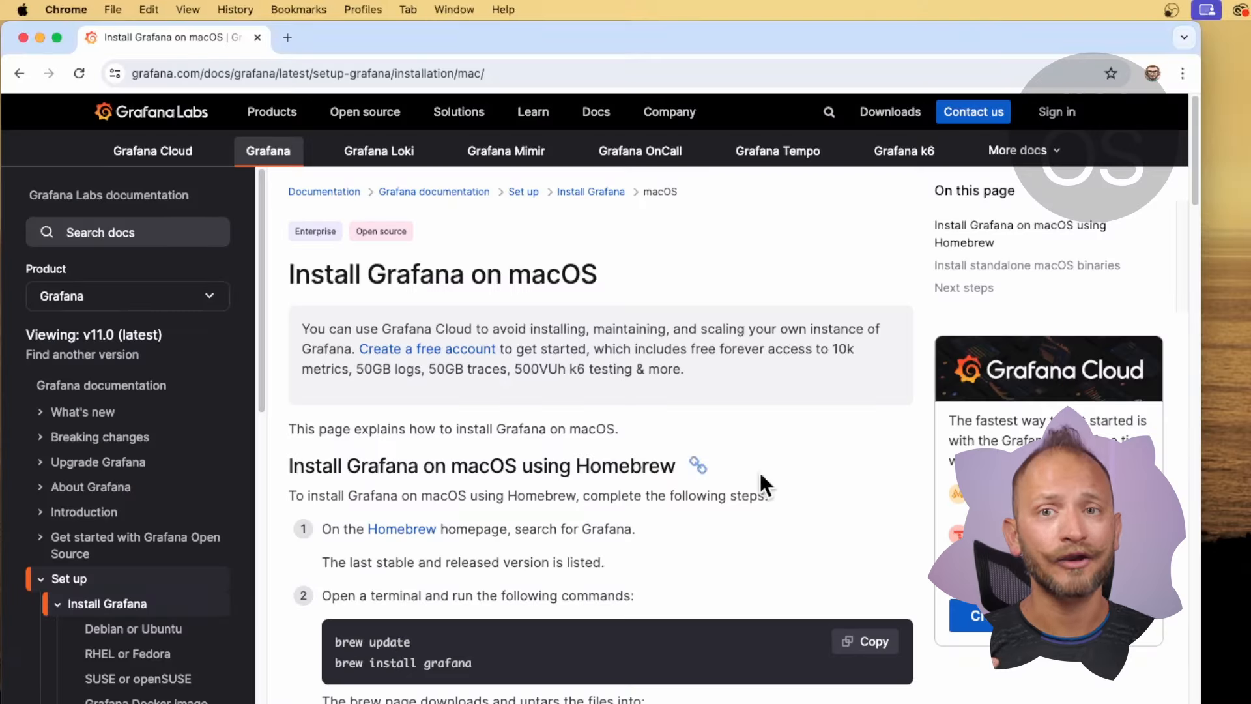
Select the 'brew install grafana' and 'brew services start grafana' commands, then run the start command
scroll(down, 3)
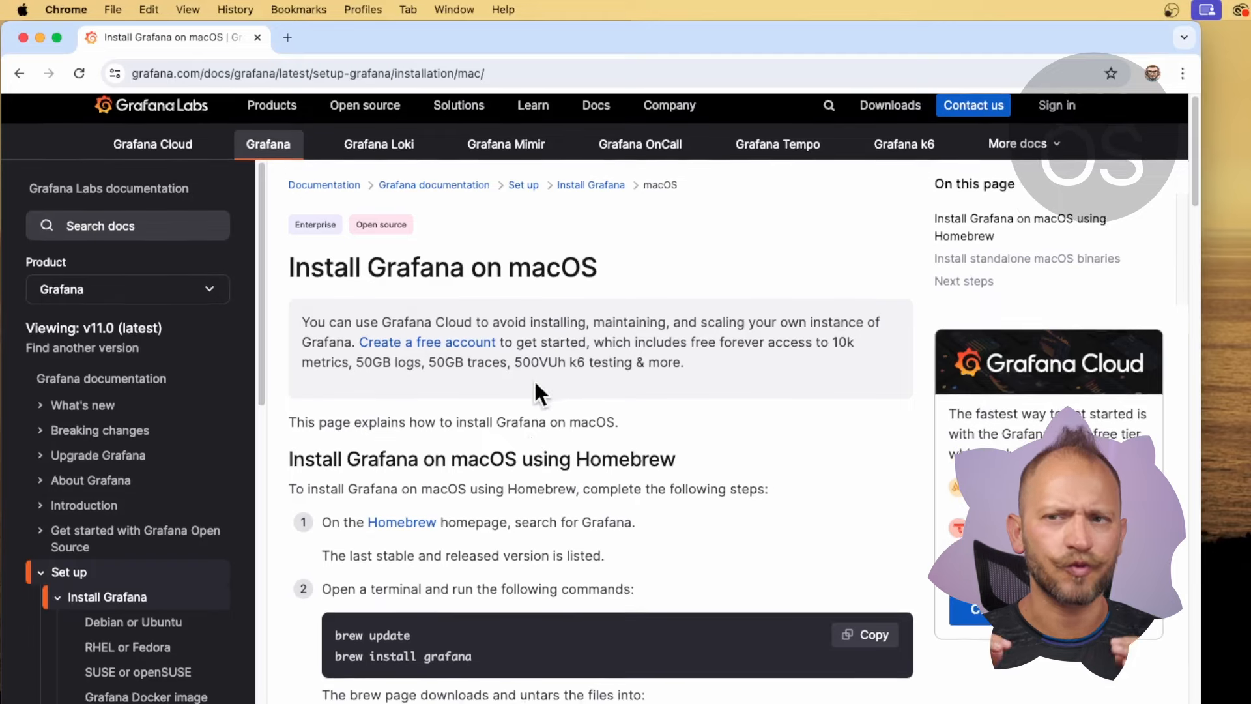
scroll(down, 3)
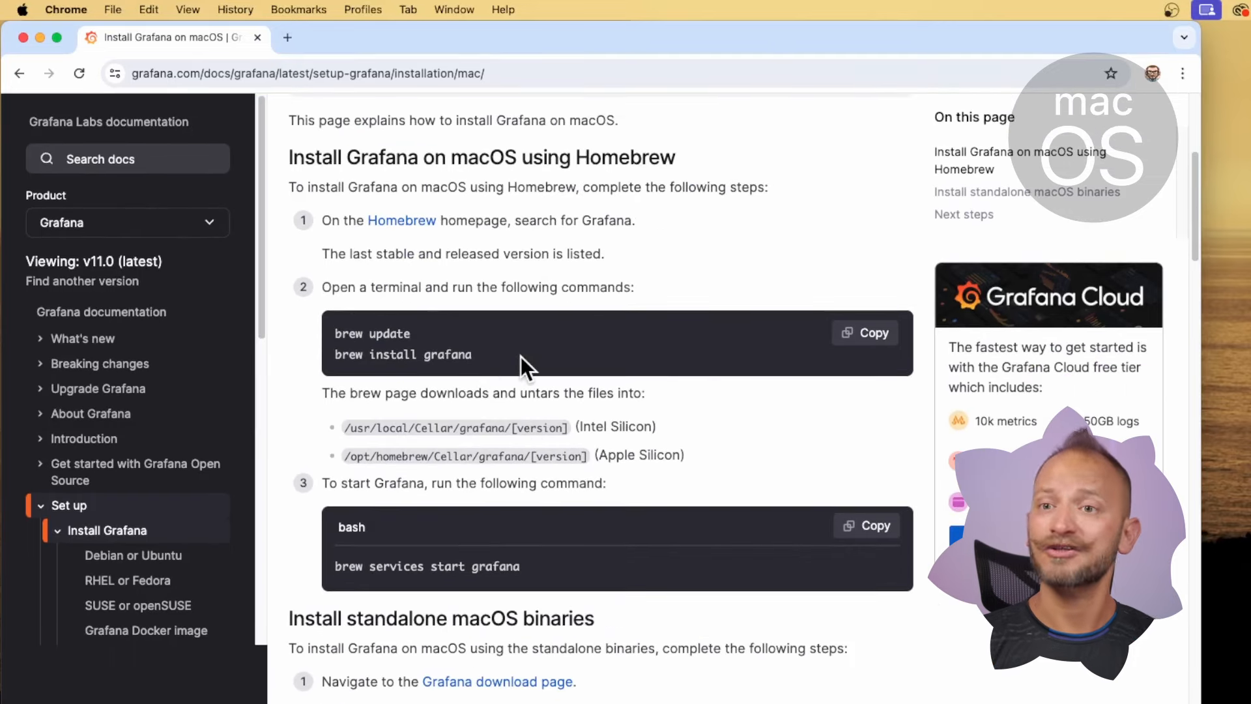
double_click(402, 354)
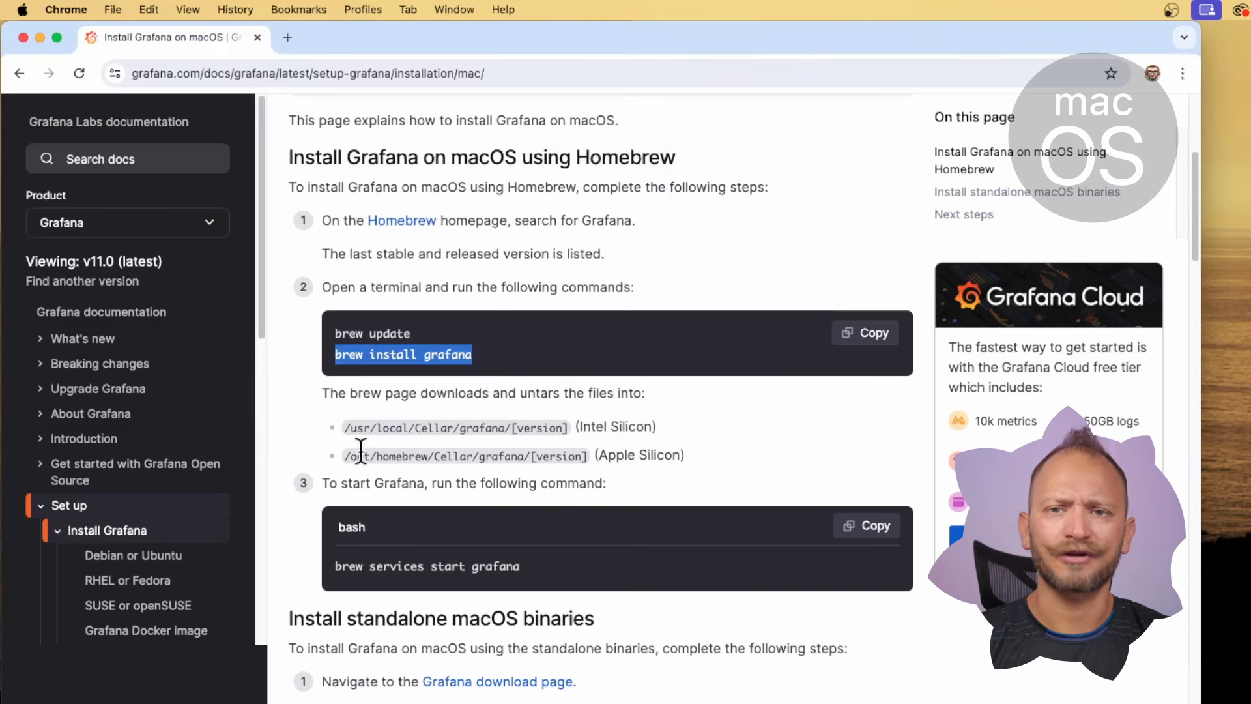
double_click(427, 566)
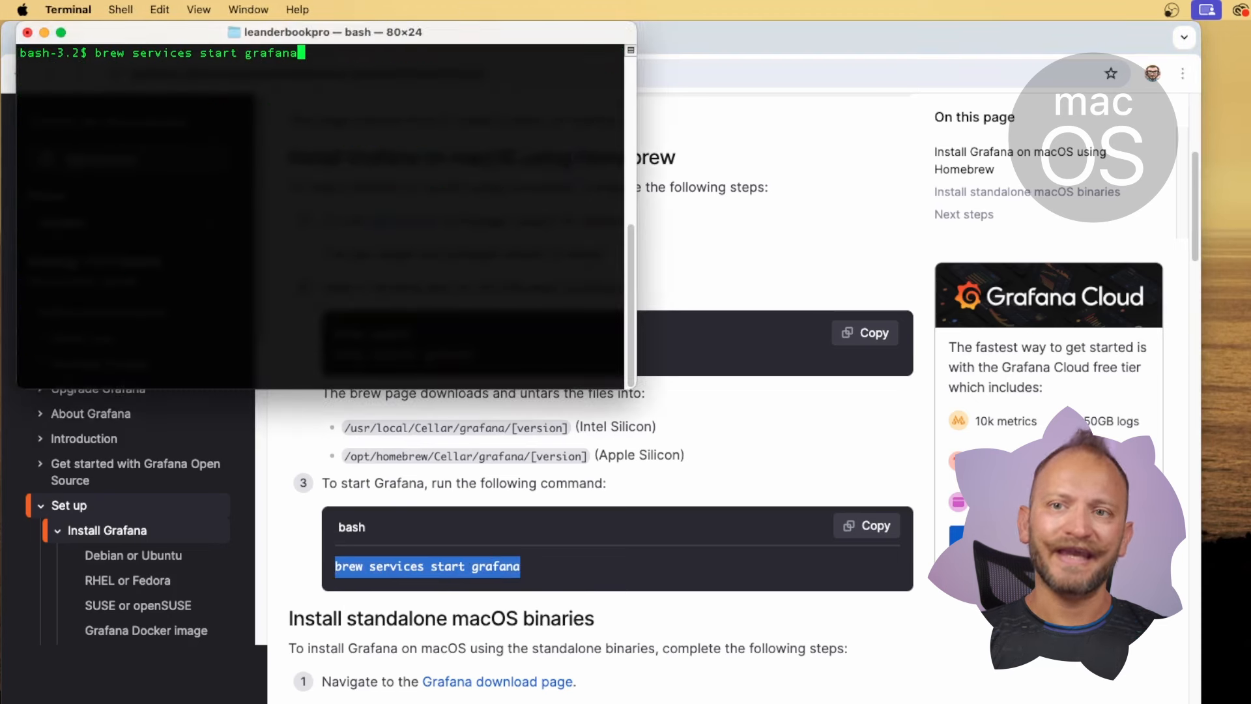
key(Return)
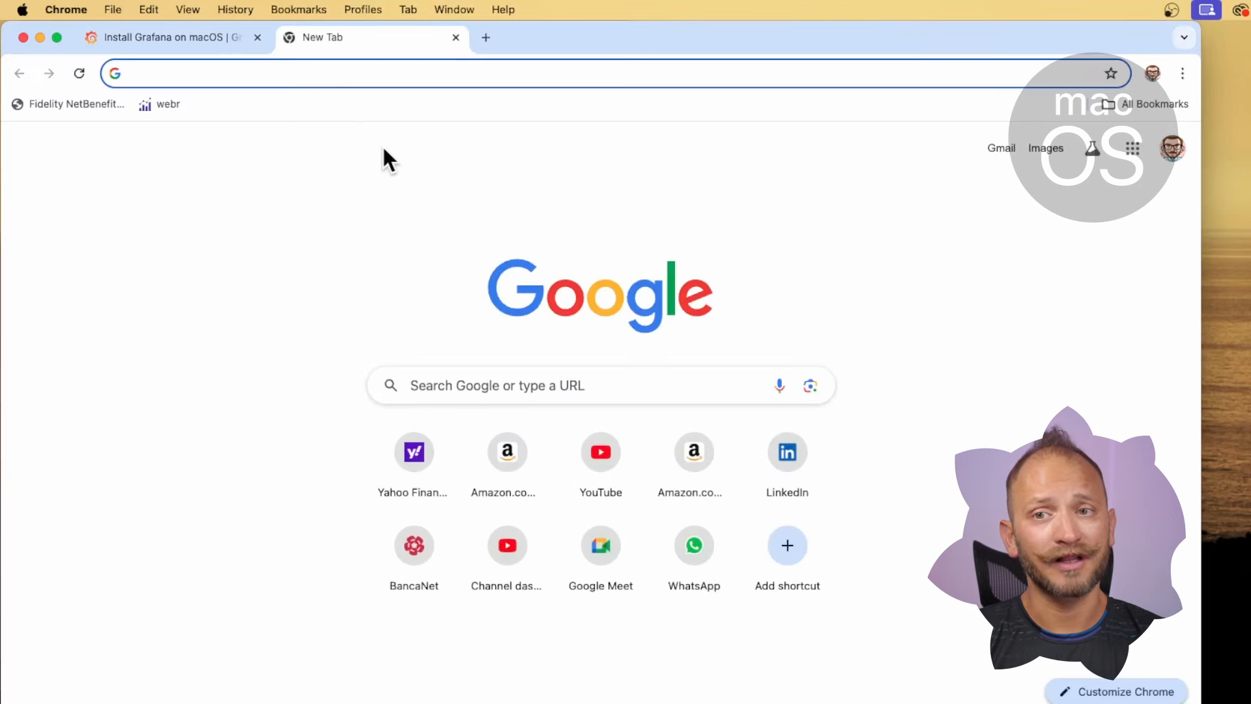
Log in at localhost:3000/login with the default admin account and dismiss the password warning
text(localhost:3000/login)
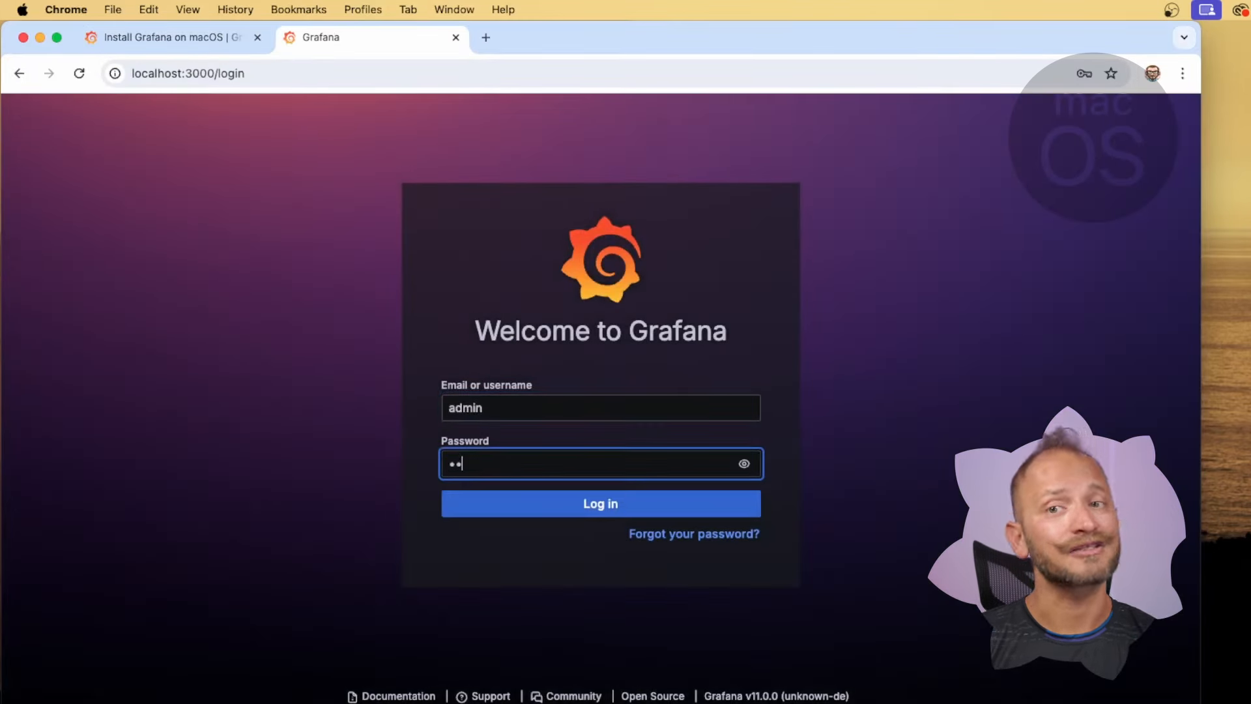
click(601, 504)
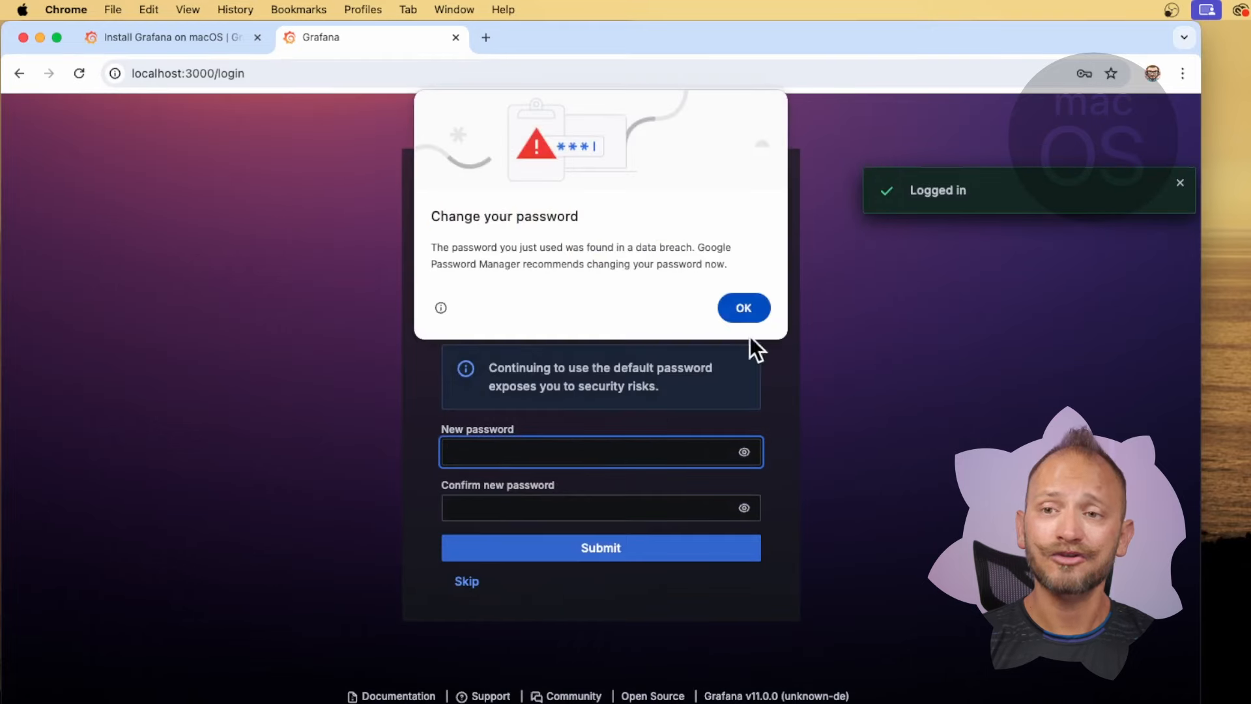
click(466, 581)
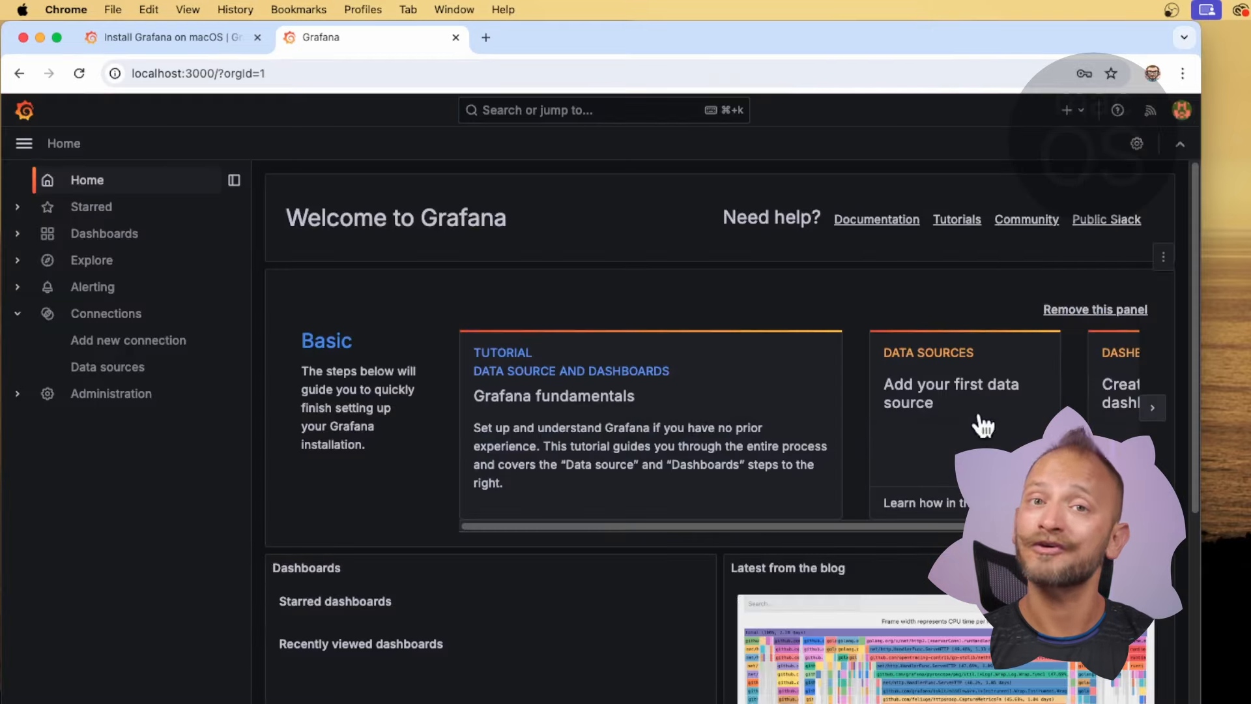